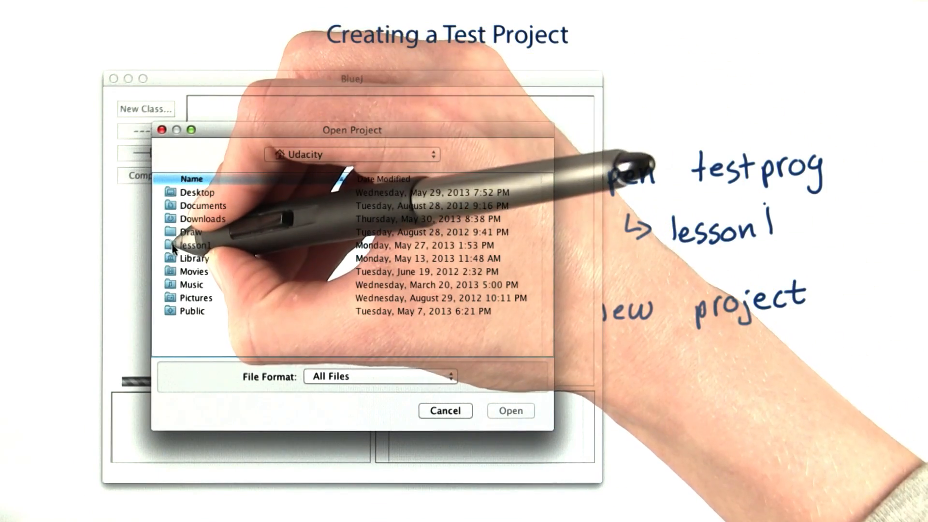
Enter the lesson1 folder in the Open Project dialog and load the testprog project.
click(198, 244)
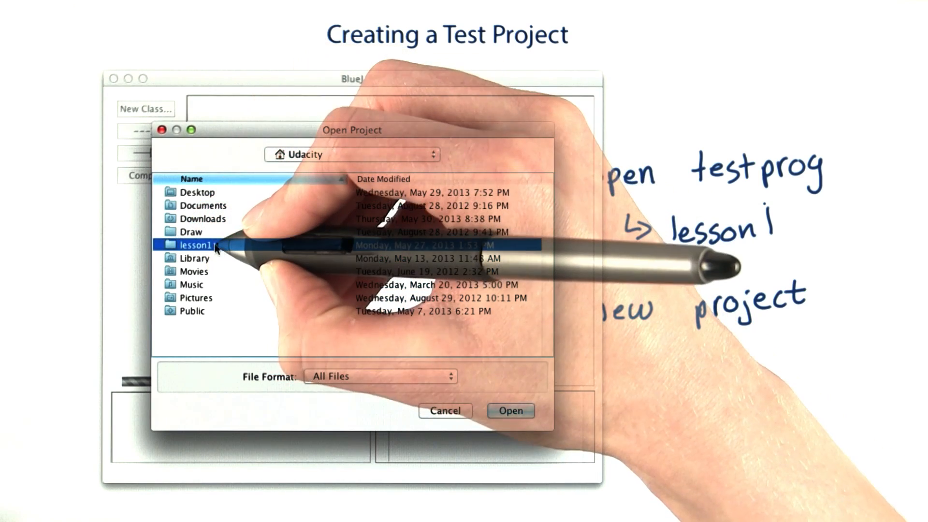
double_click(201, 244)
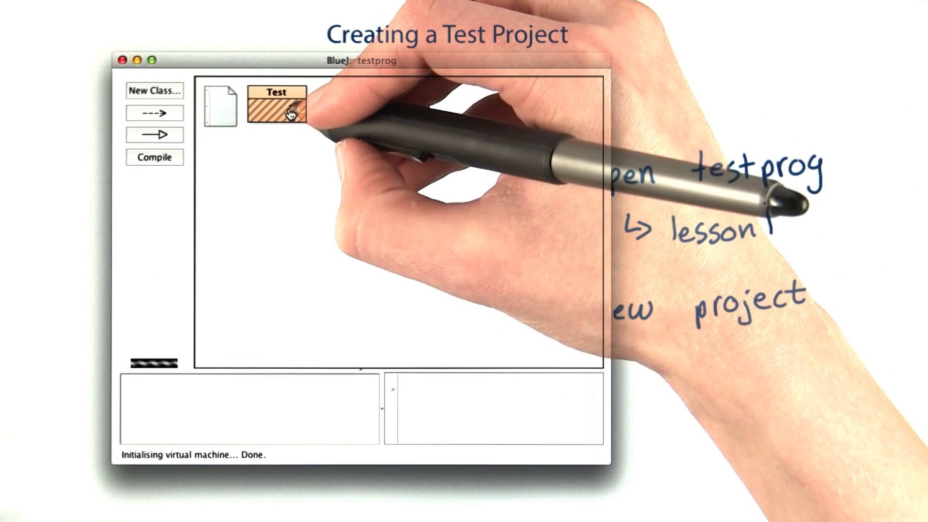
Show the Test class source with its empty println main method in the editor.
right_click(276, 106)
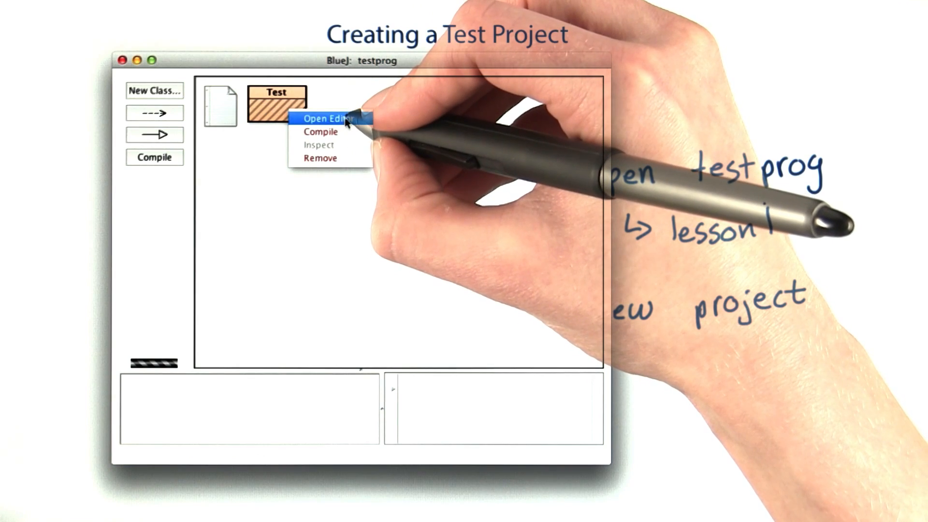
click(326, 117)
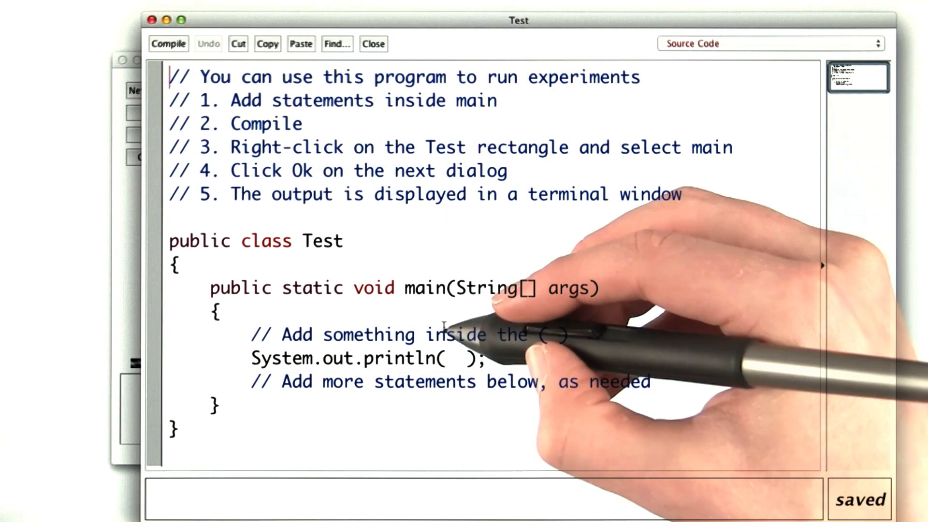
drag(441, 334, 518, 382)
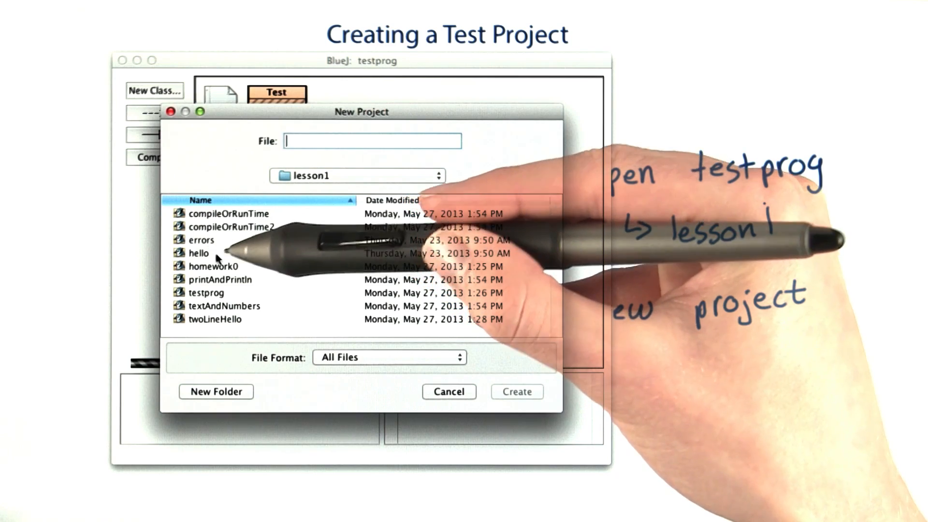
mouse_move(266, 328)
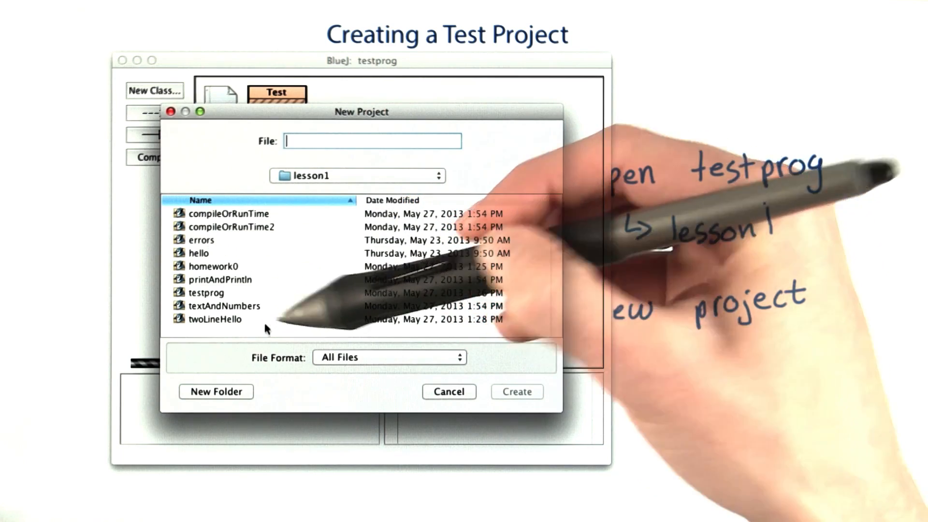
Create the empty project aNewProject inside lesson1.
text(aNewProject)
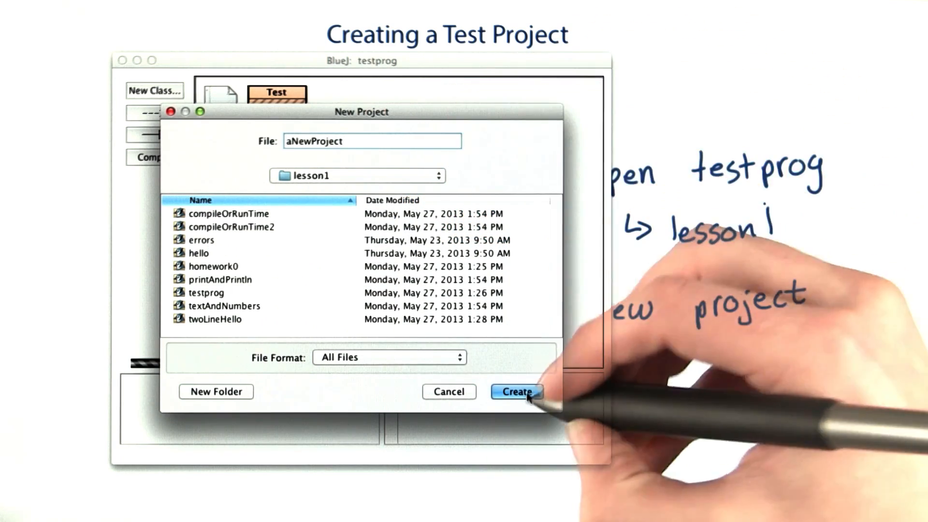
click(515, 392)
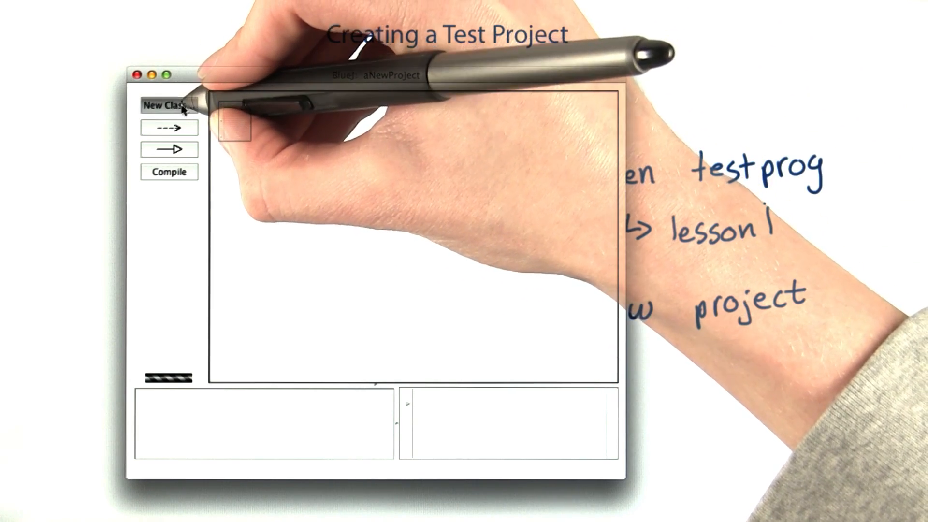
Add a class named TestingAnIdea of type Class to aNewProject.
click(168, 105)
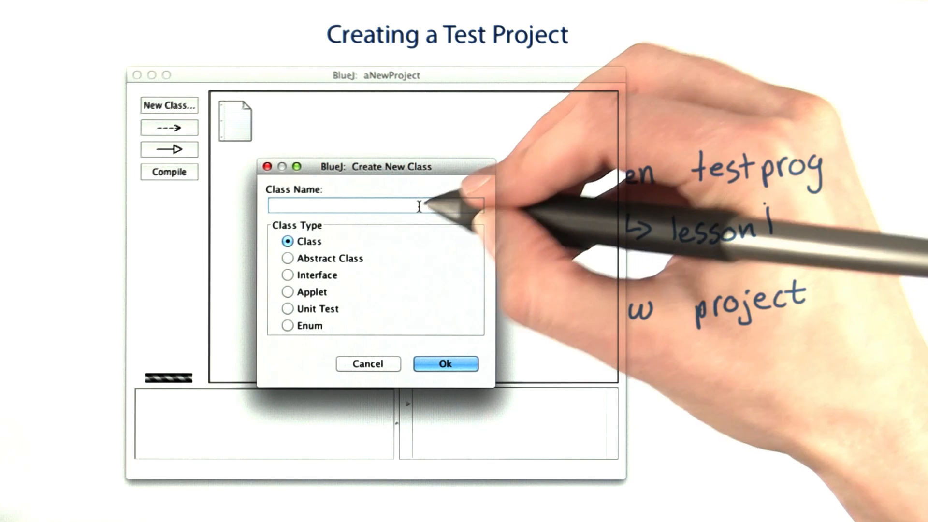
text(TestingAnIdea)
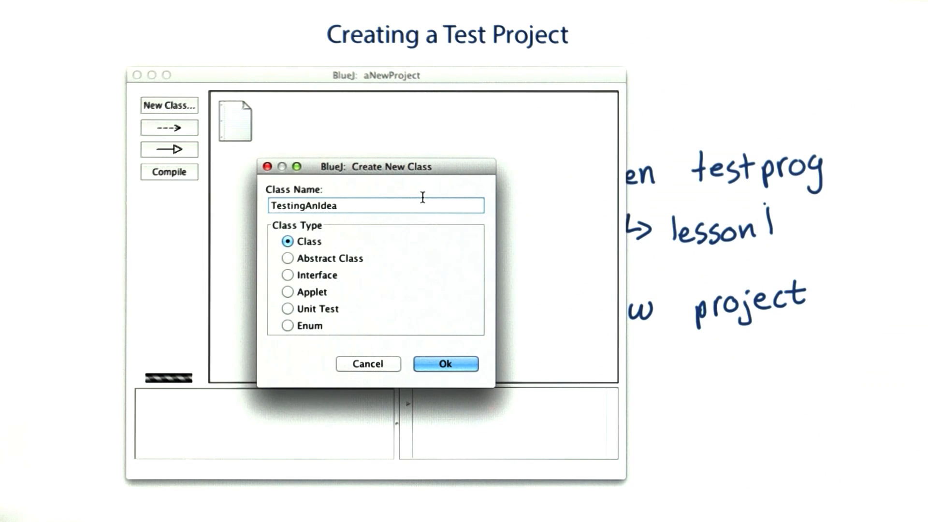
click(444, 363)
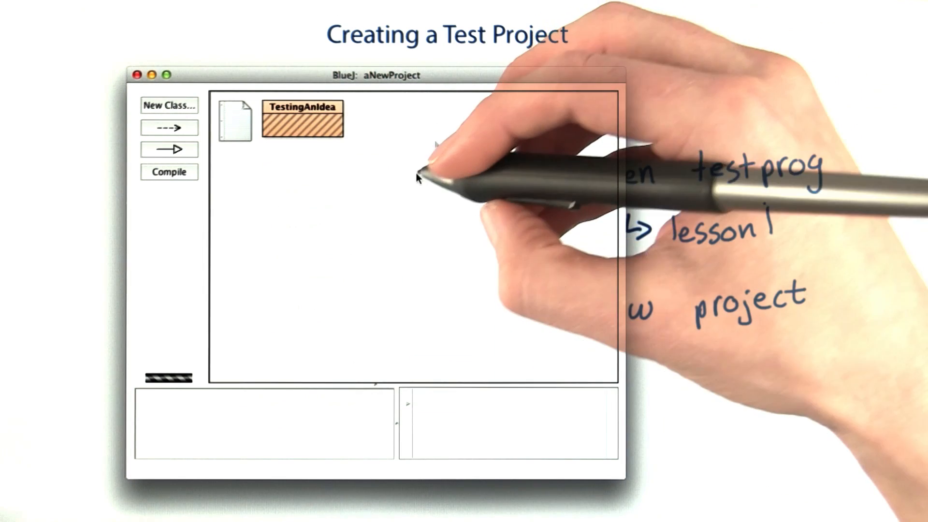
Bring up the TestingAnIdea source in the editor via Open Editor.
right_click(301, 118)
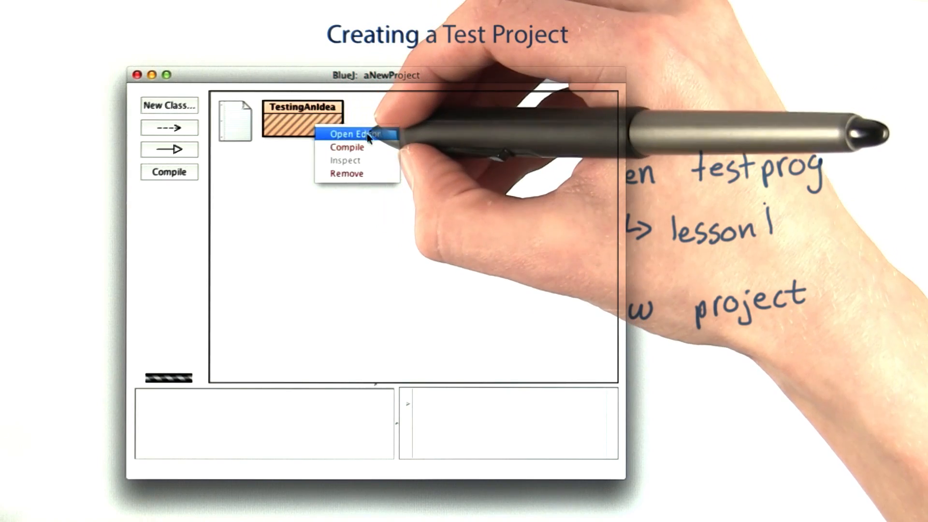
click(353, 134)
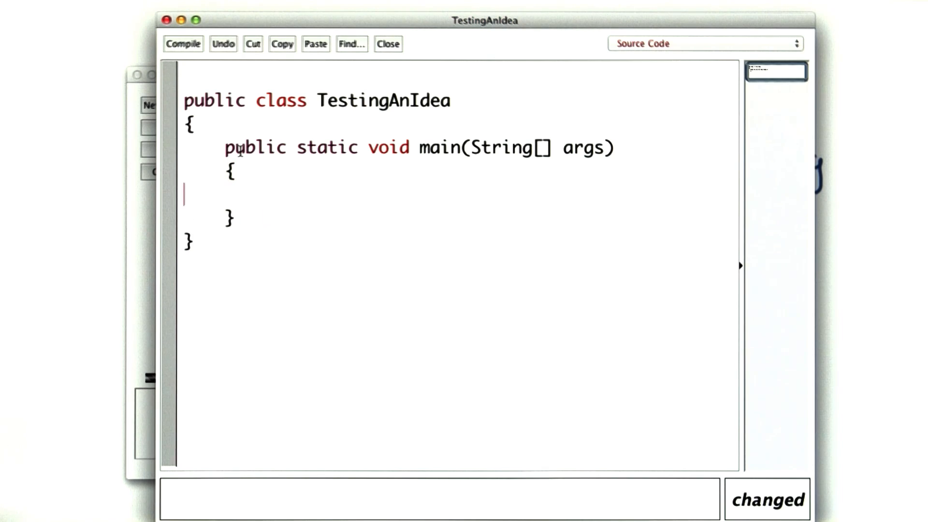
Write System.out.println inside the main method of TestingAnIdea.
text(System.)
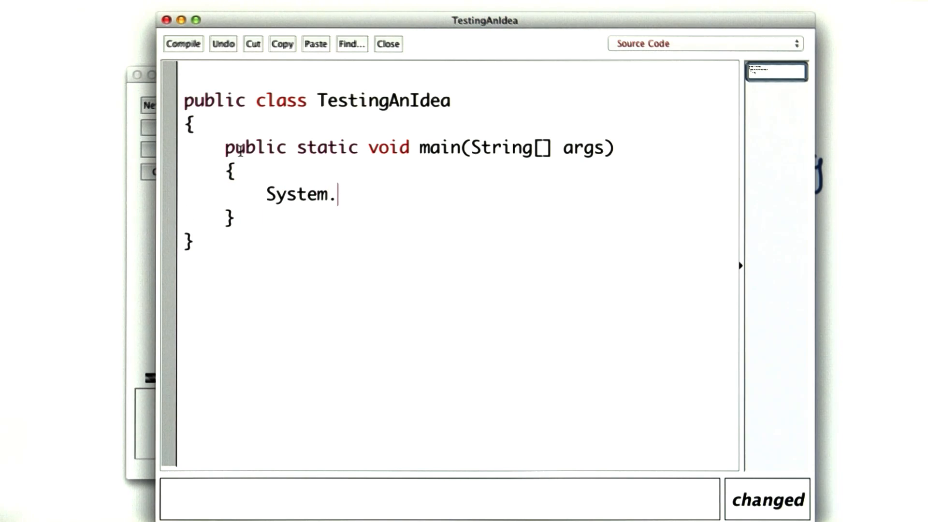
text(out.println....)
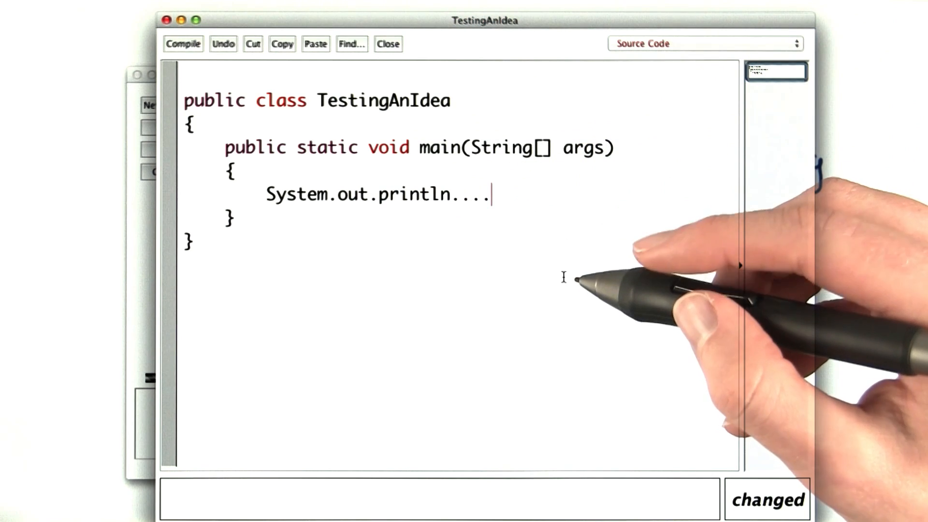
mouse_move(571, 287)
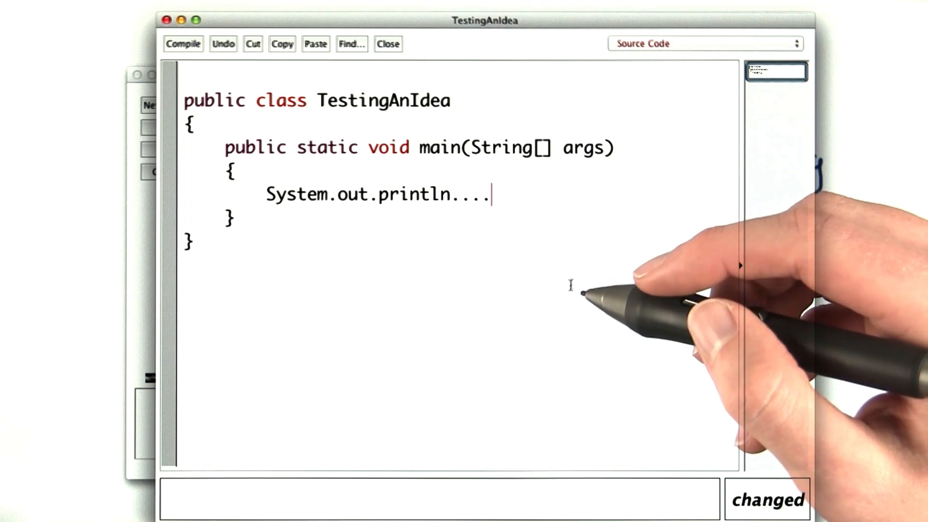